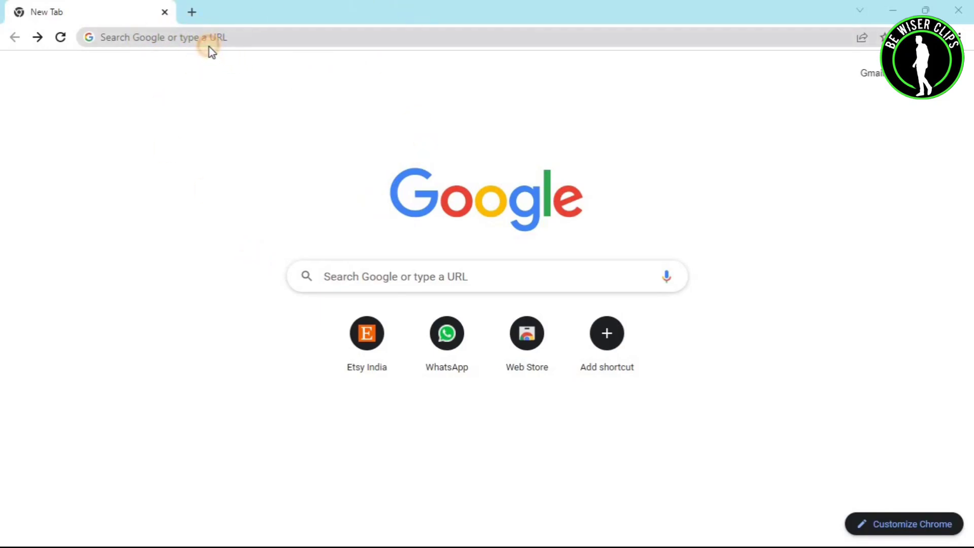
Enter 'etsy' in the Chrome address bar to load etsy.com.
text(etsy.com)
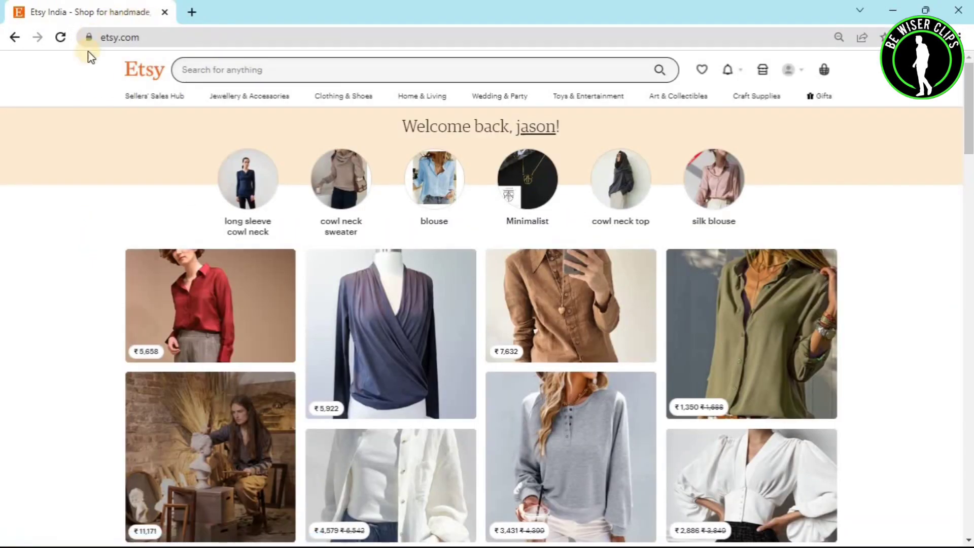
mouse_move(784, 24)
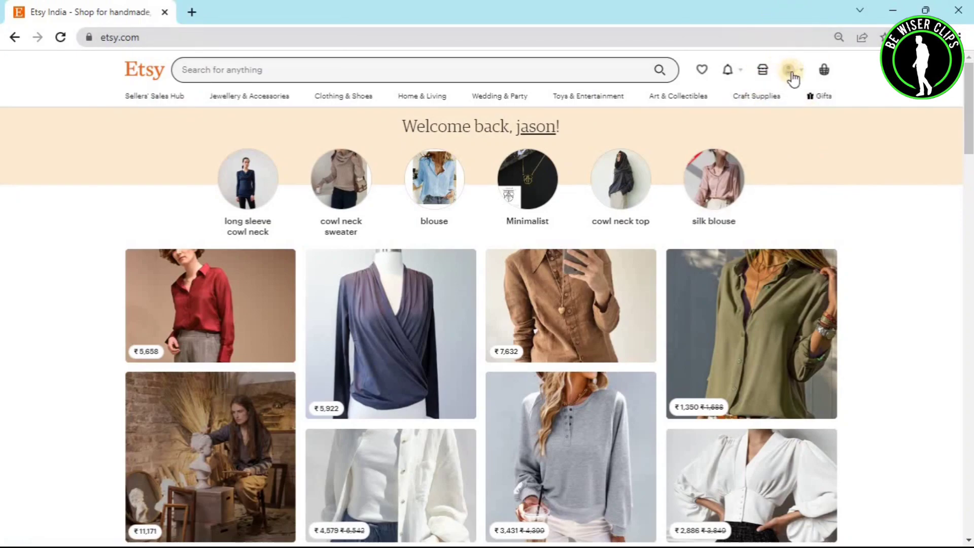
mouse_move(793, 70)
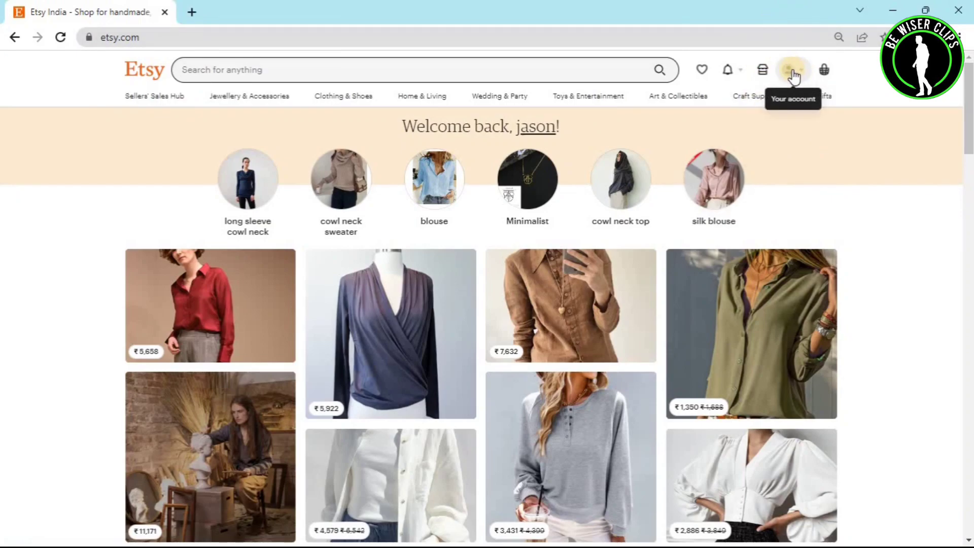
Choose Account settings from the account avatar menu.
click(793, 69)
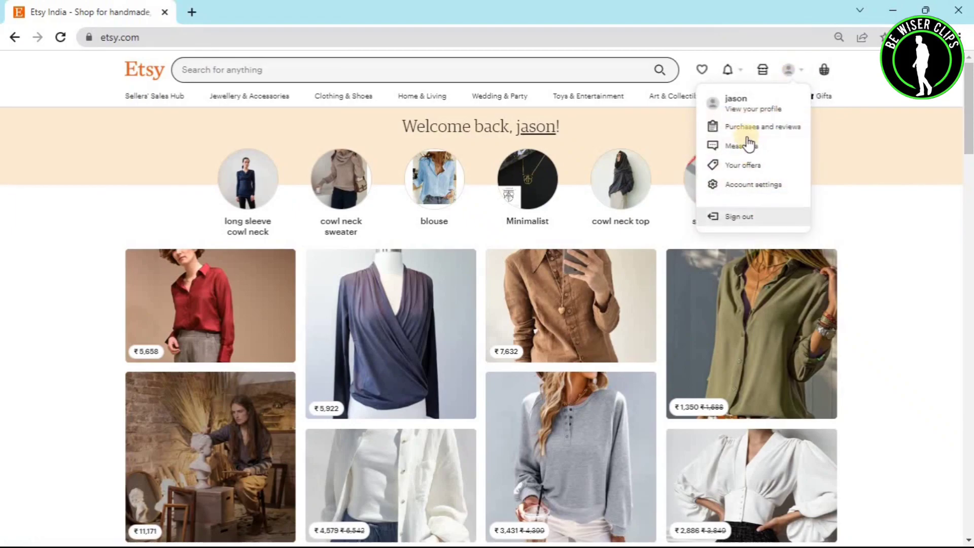
mouse_move(777, 205)
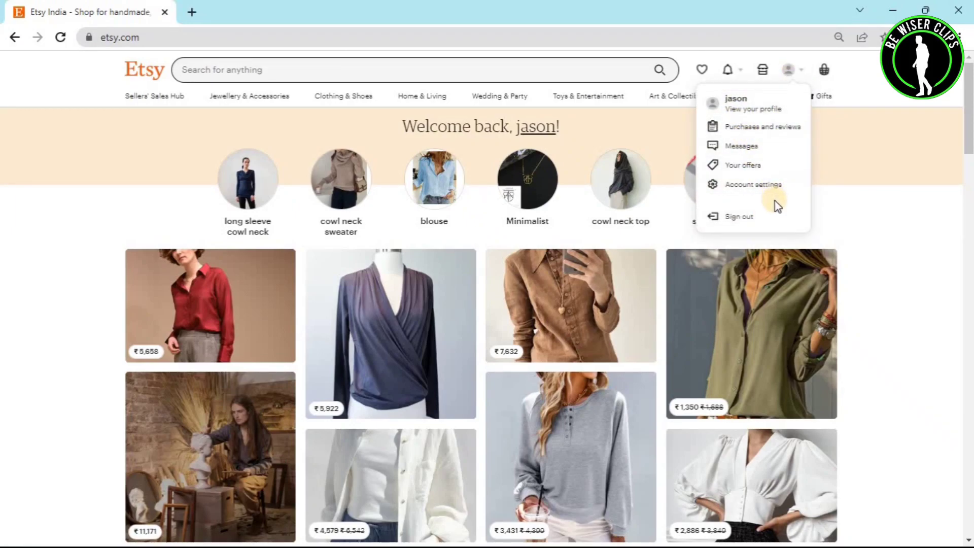
mouse_move(751, 184)
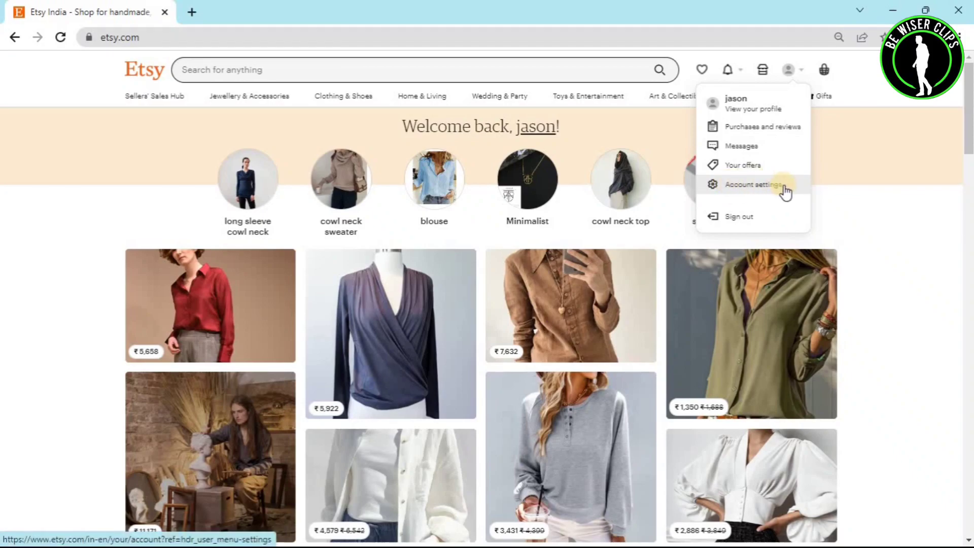
click(752, 184)
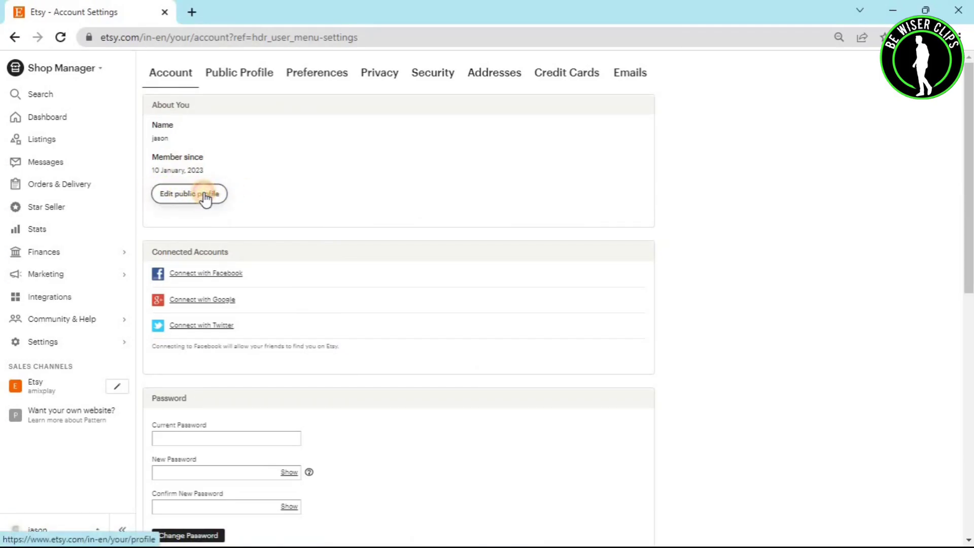
Open Edit public profile and choose Desktop/100k-ai-faces-6.jpg as the profile picture file.
click(189, 193)
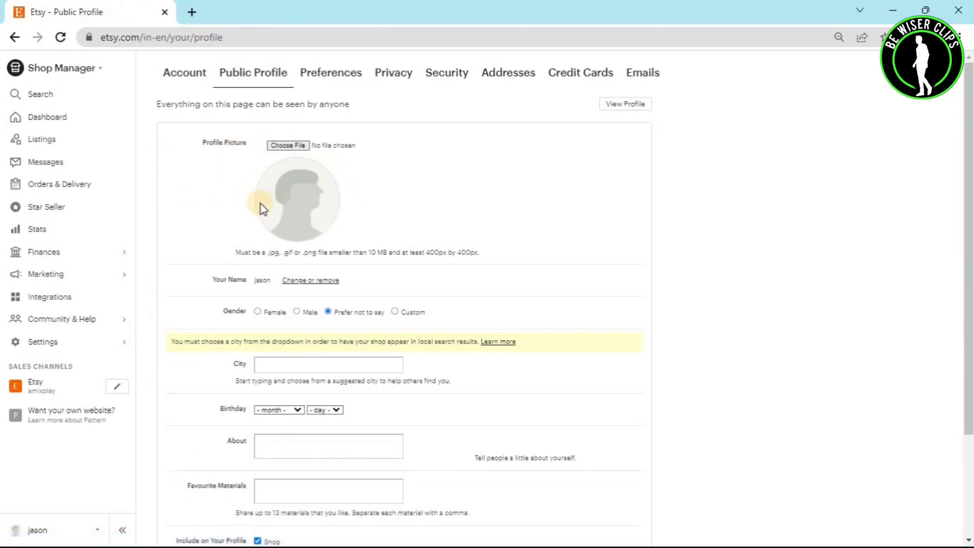
mouse_move(257, 206)
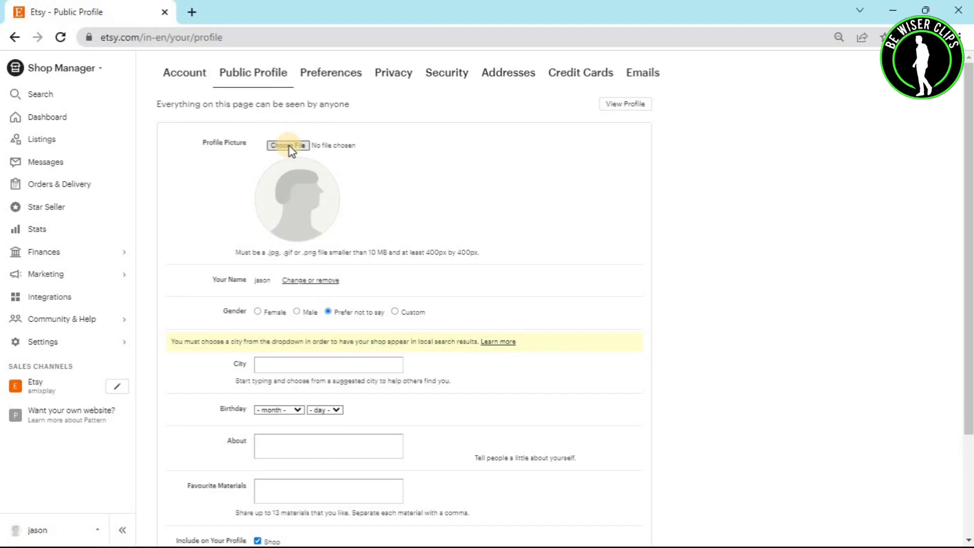
click(287, 146)
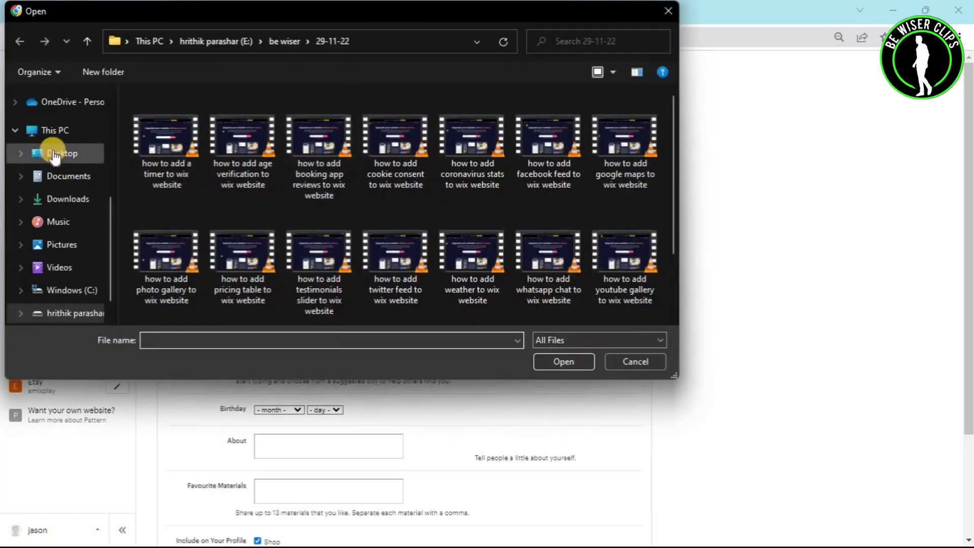
click(62, 153)
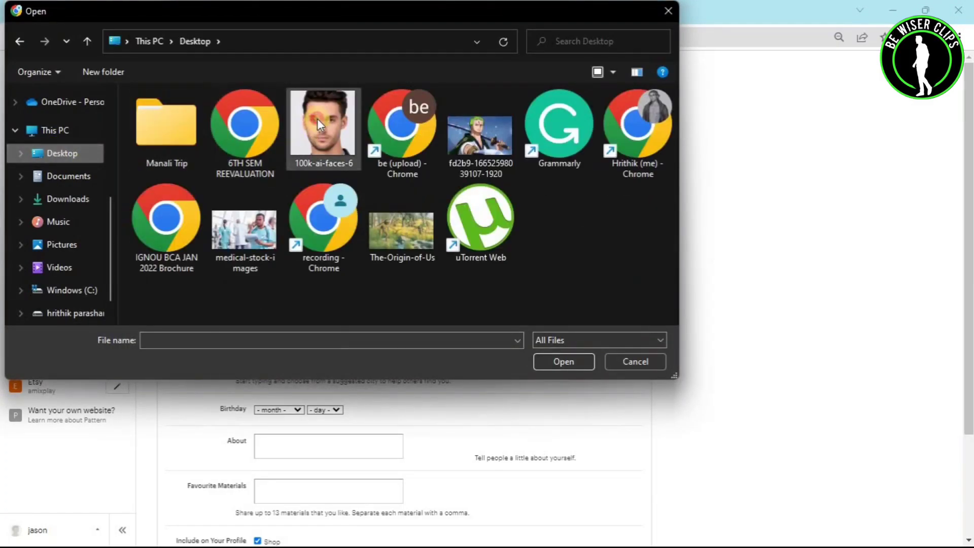
click(562, 362)
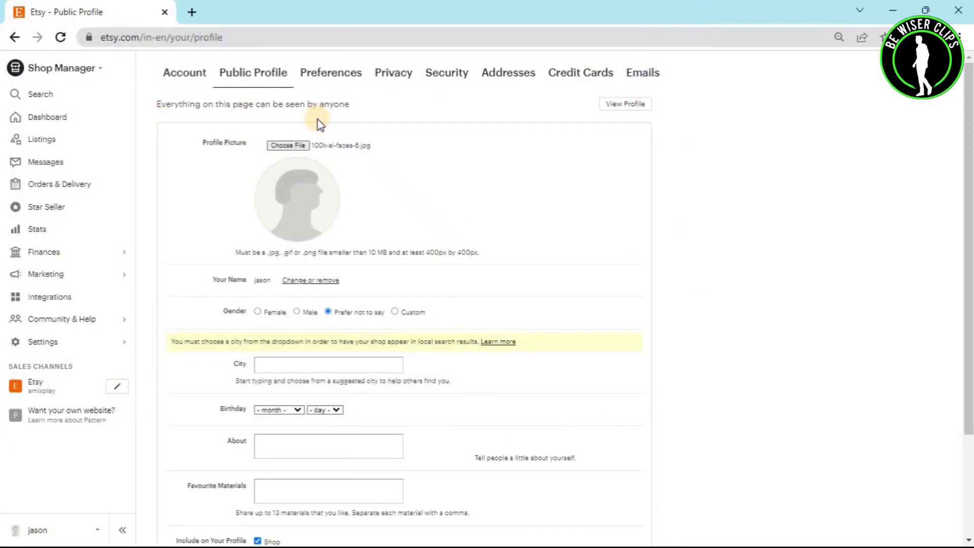
mouse_move(381, 176)
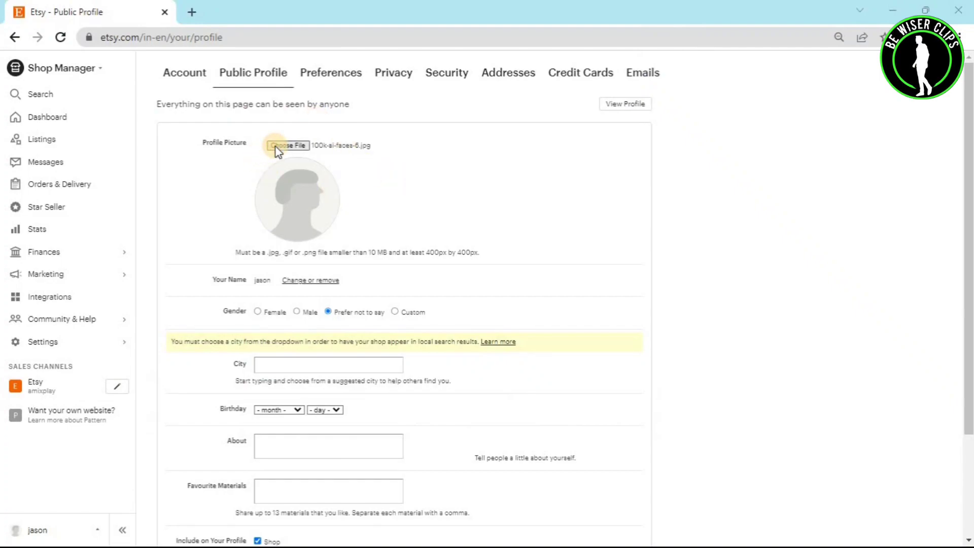
click(286, 146)
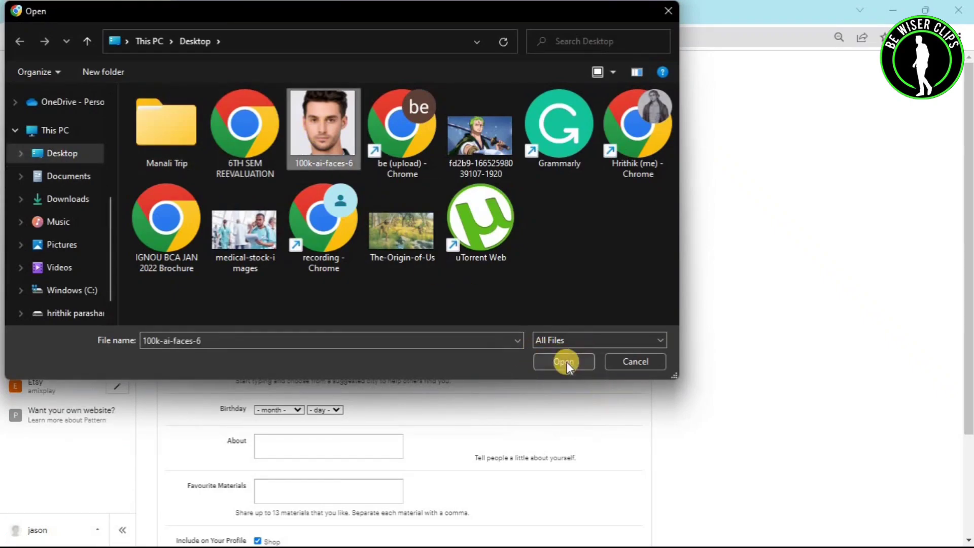
click(562, 362)
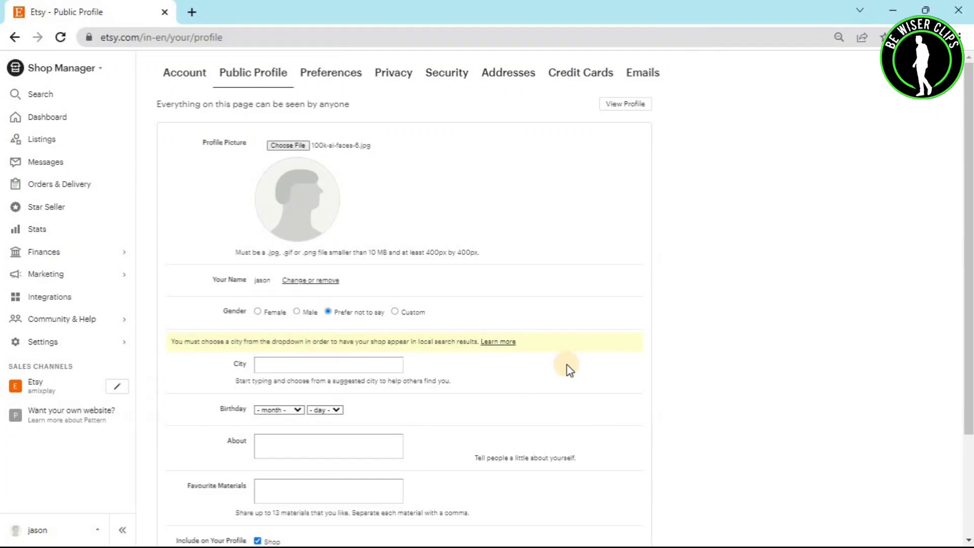
mouse_move(279, 200)
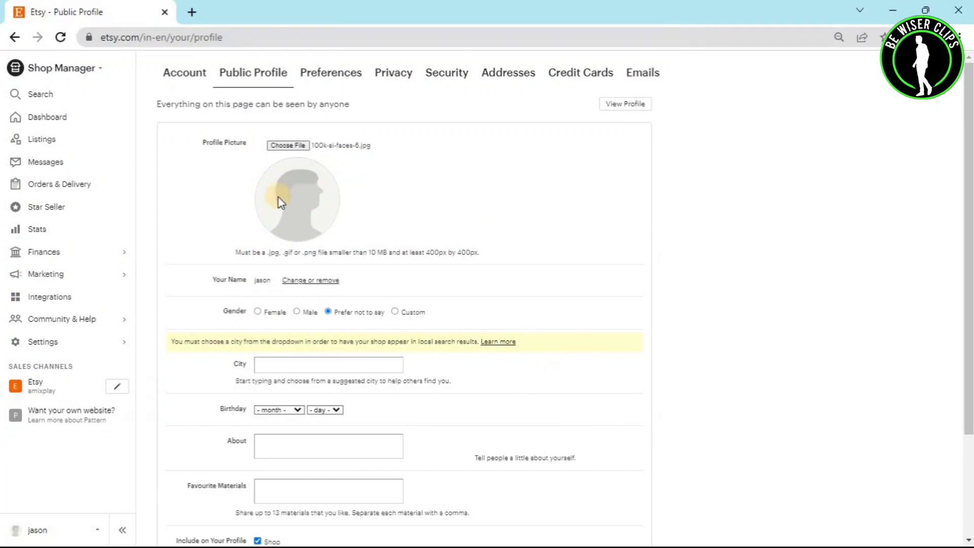
mouse_move(495, 254)
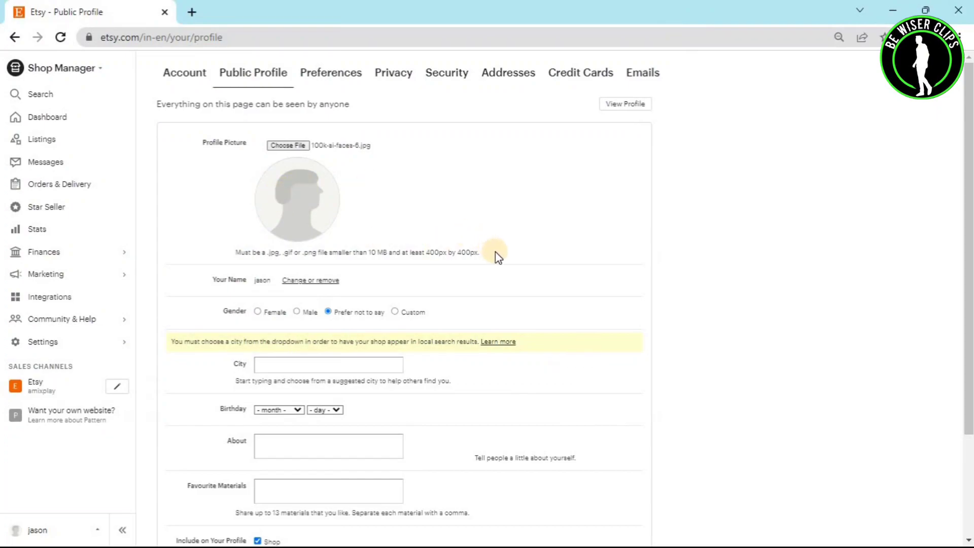